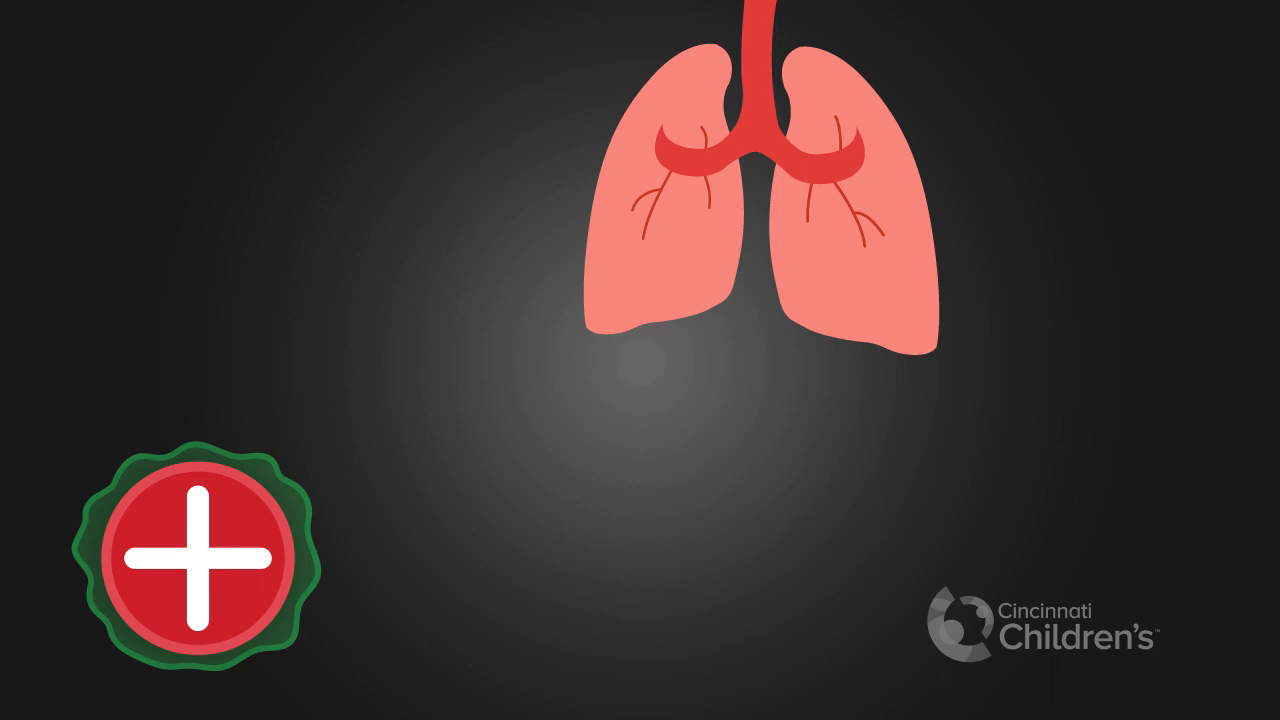
{"action": "left_click", "coordinate": [195, 555]}
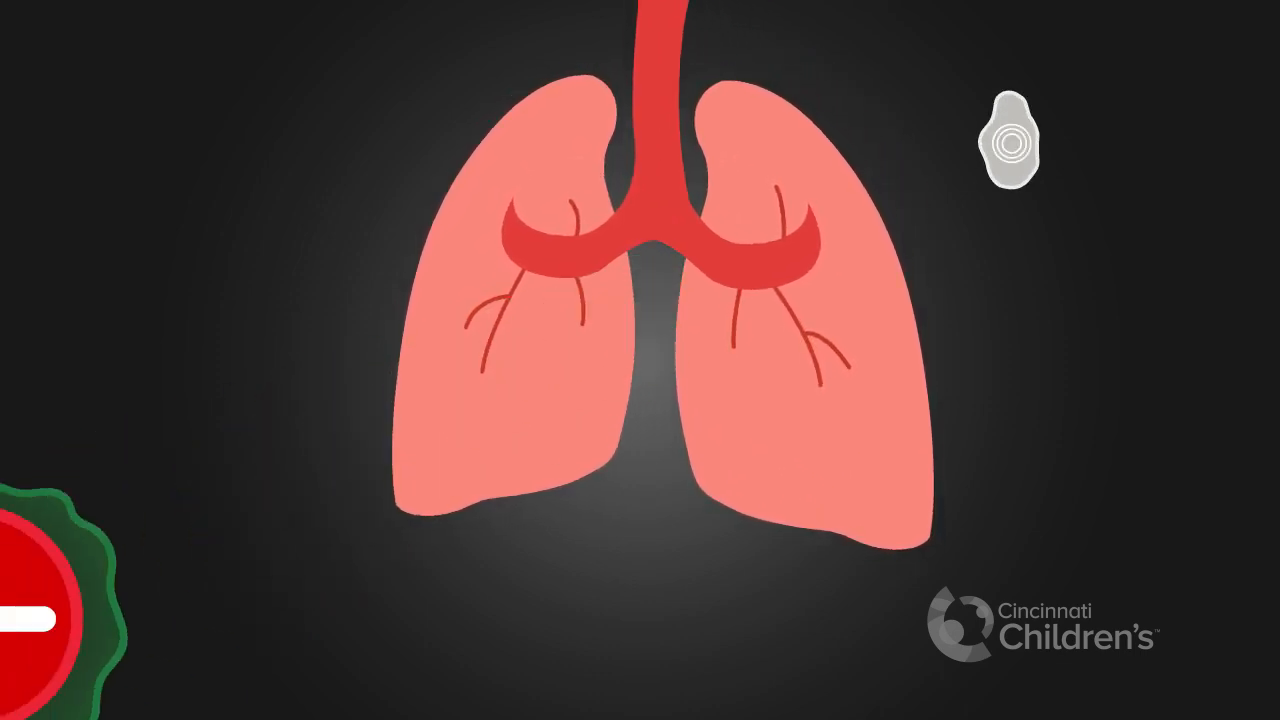